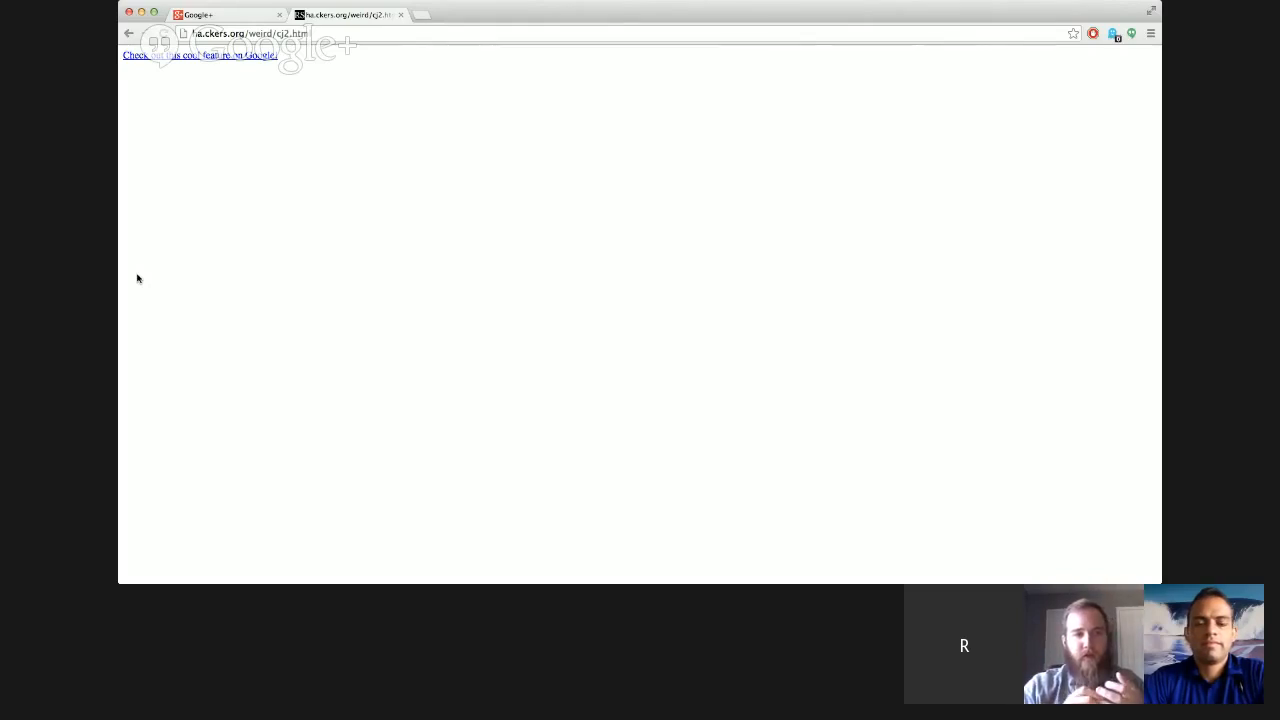
pyautogui.moveTo(220, 184)
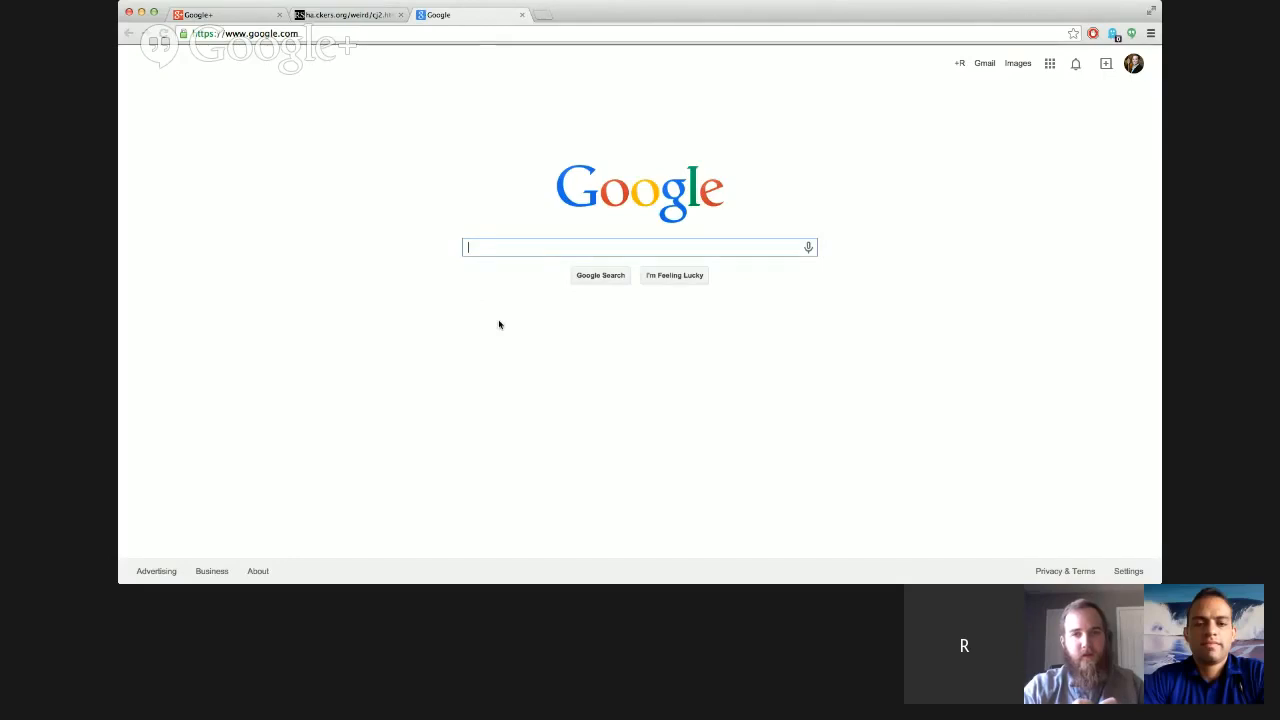
pyautogui.moveTo(504, 324)
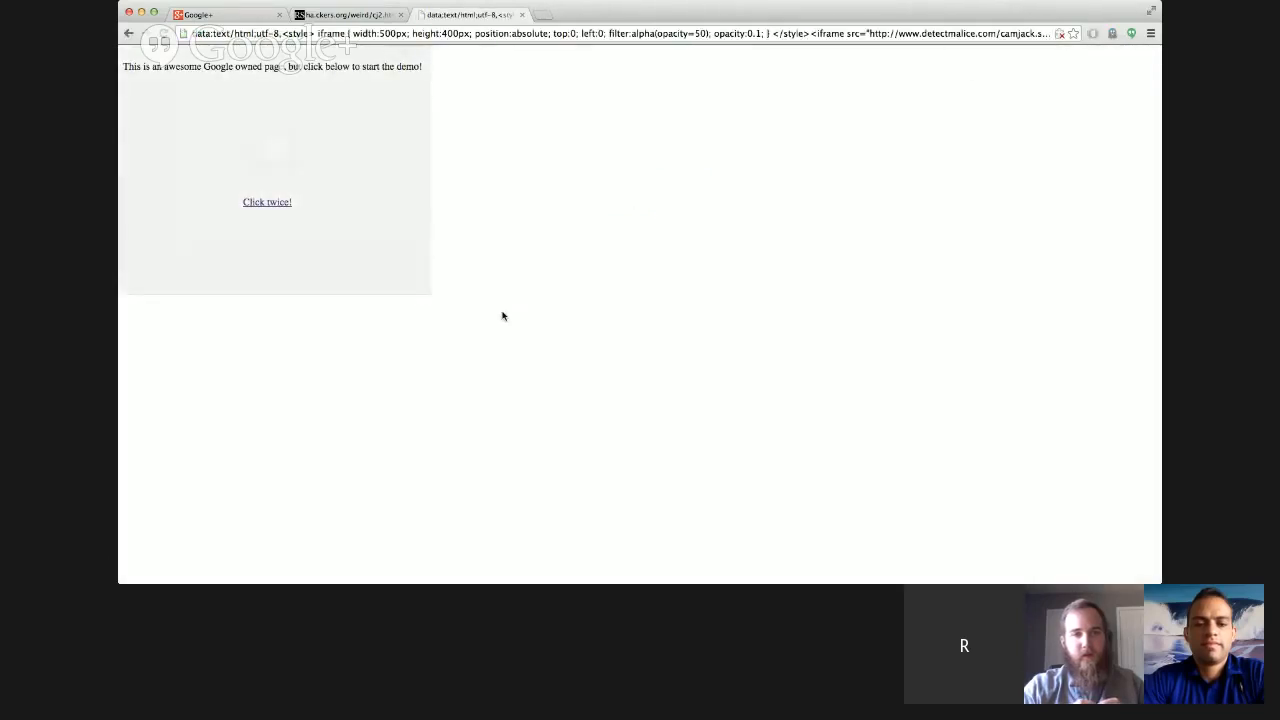
pyautogui.moveTo(450, 260)
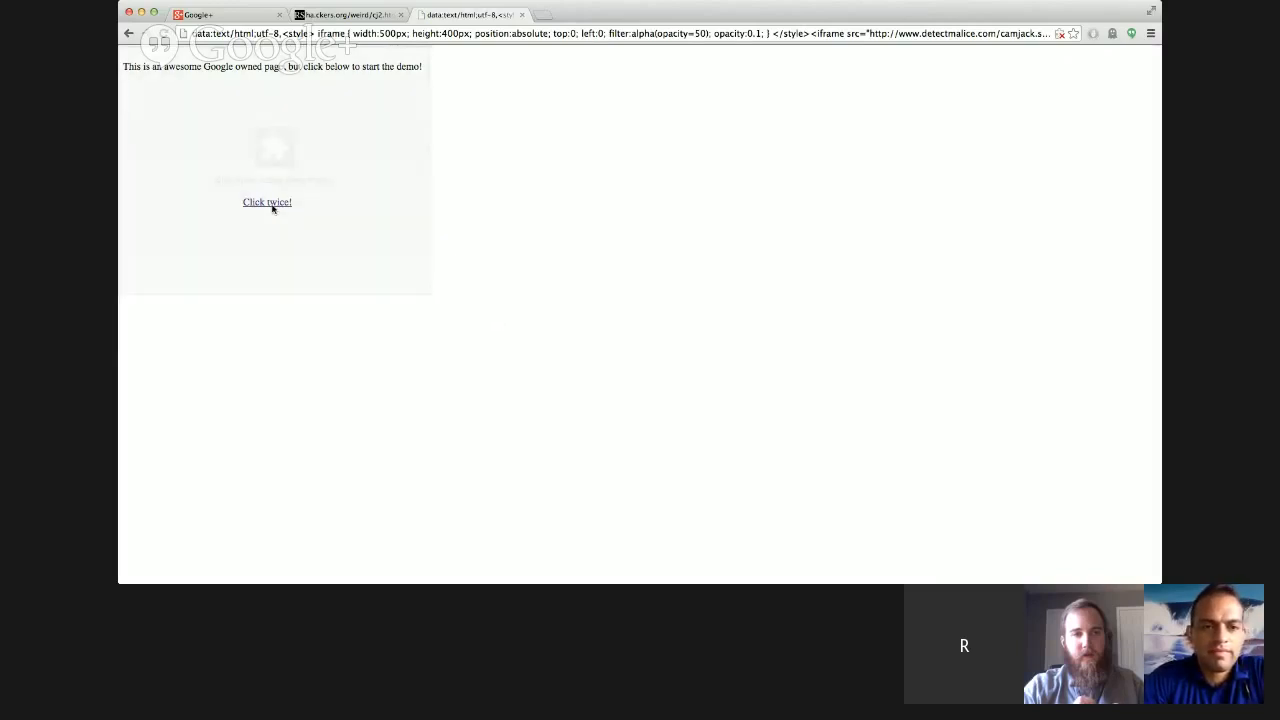
# Follow the 'Click twice!' link twice so the hidden frame raises the camera/microphone Deny/Allow bar.
pyautogui.click(268, 200)
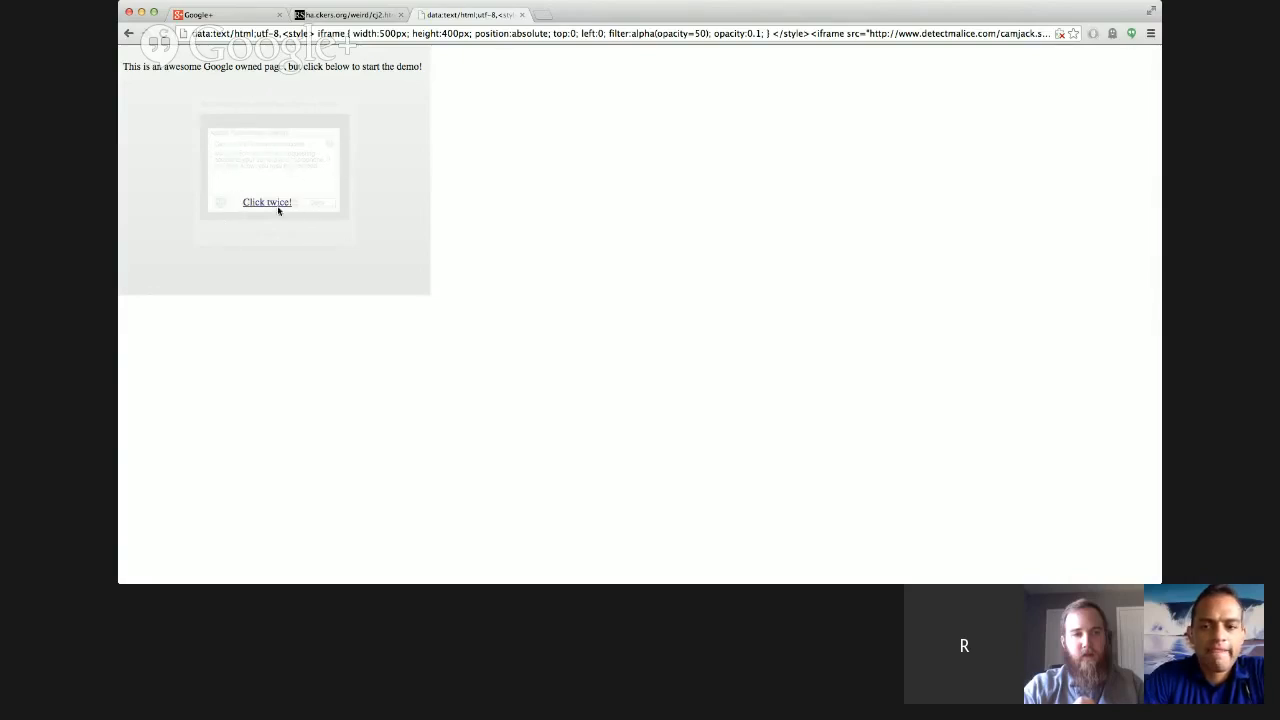
pyautogui.click(268, 202)
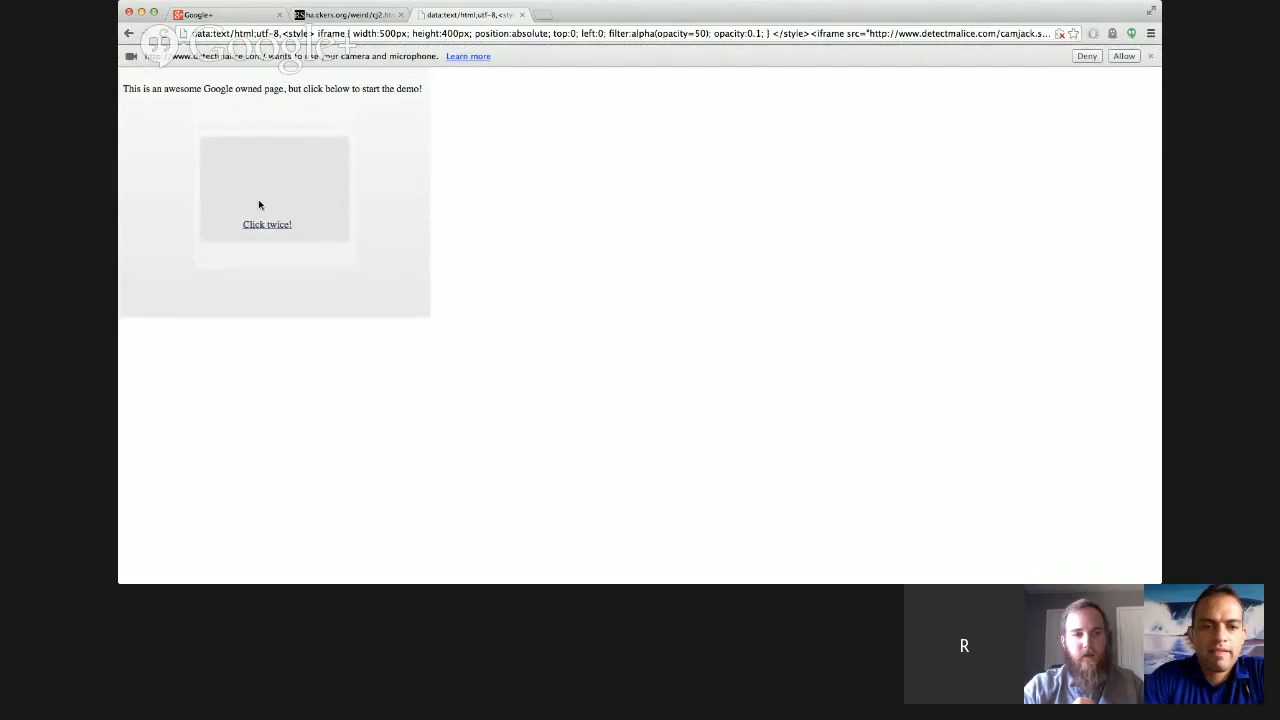
pyautogui.moveTo(448, 68)
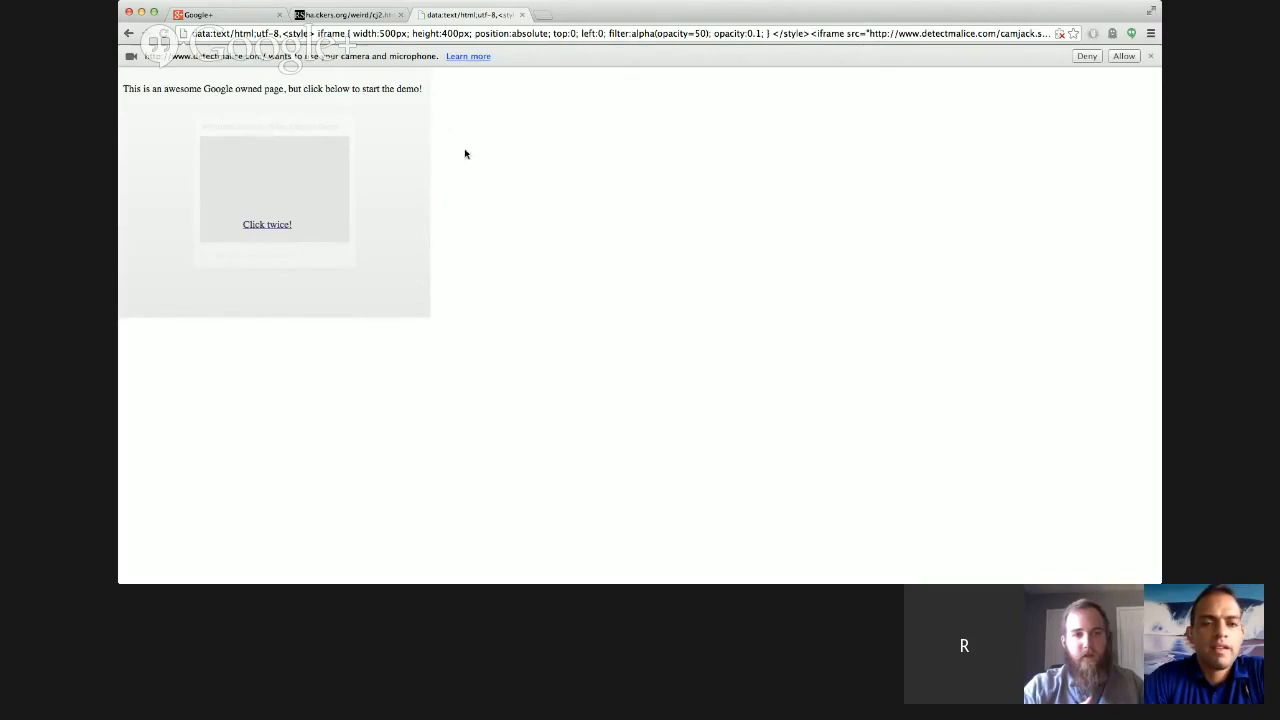
pyautogui.moveTo(352, 188)
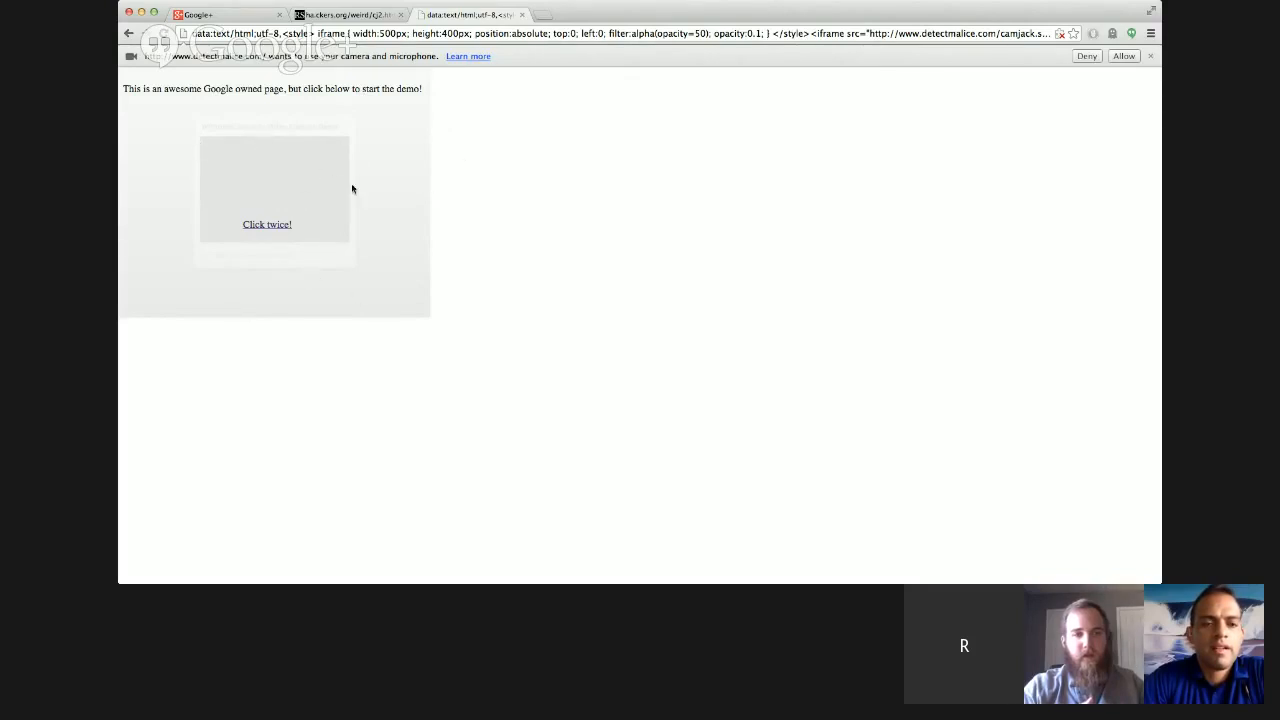
pyautogui.moveTo(332, 256)
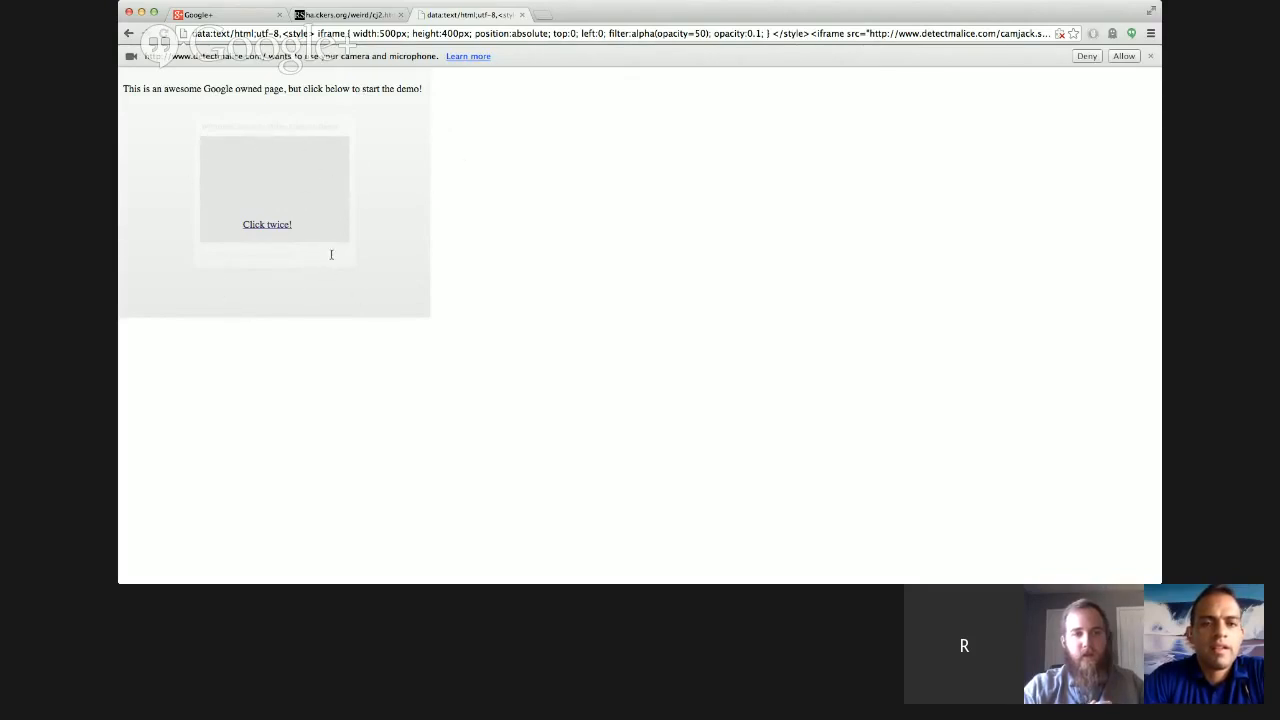
pyautogui.moveTo(376, 232)
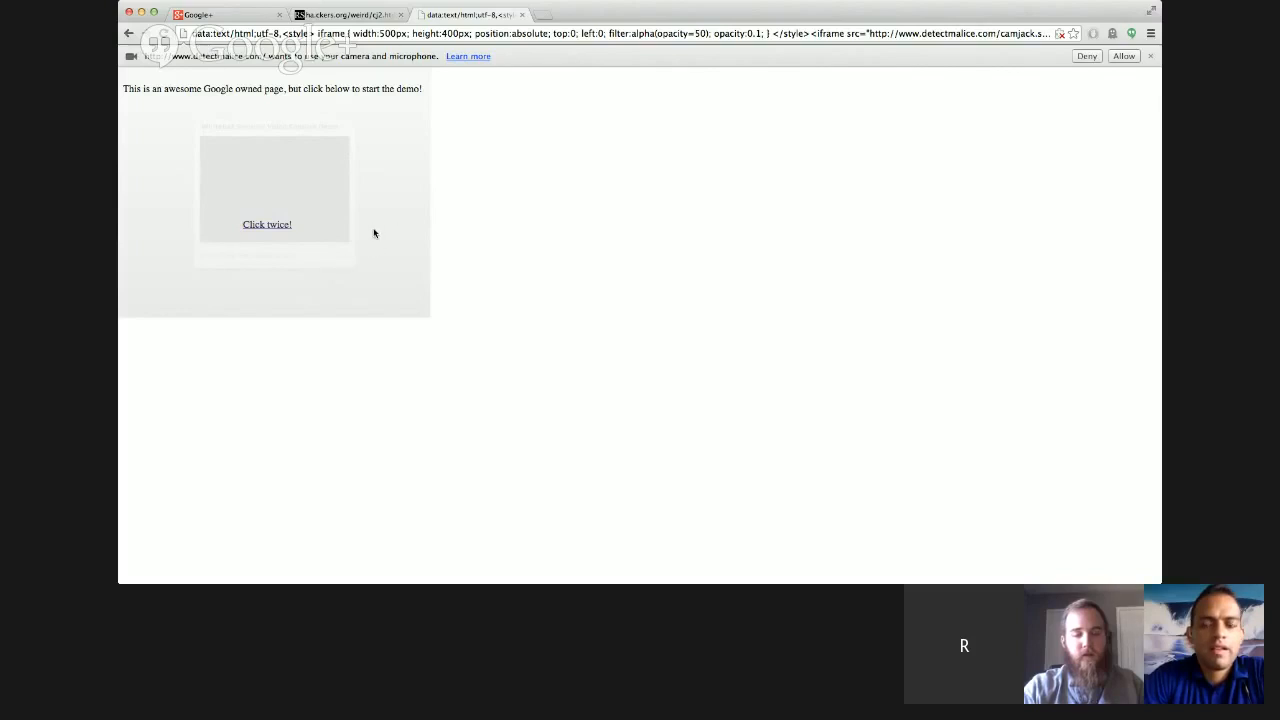
pyautogui.moveTo(356, 124)
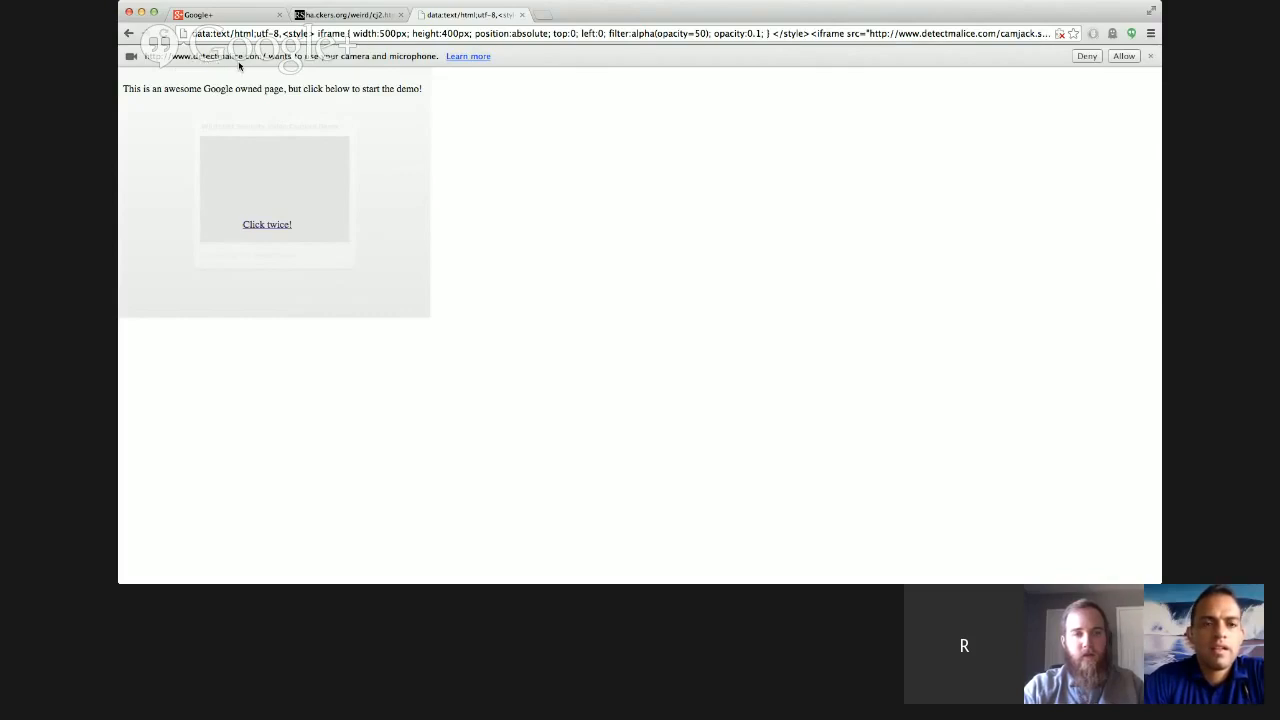
pyautogui.moveTo(222, 64)
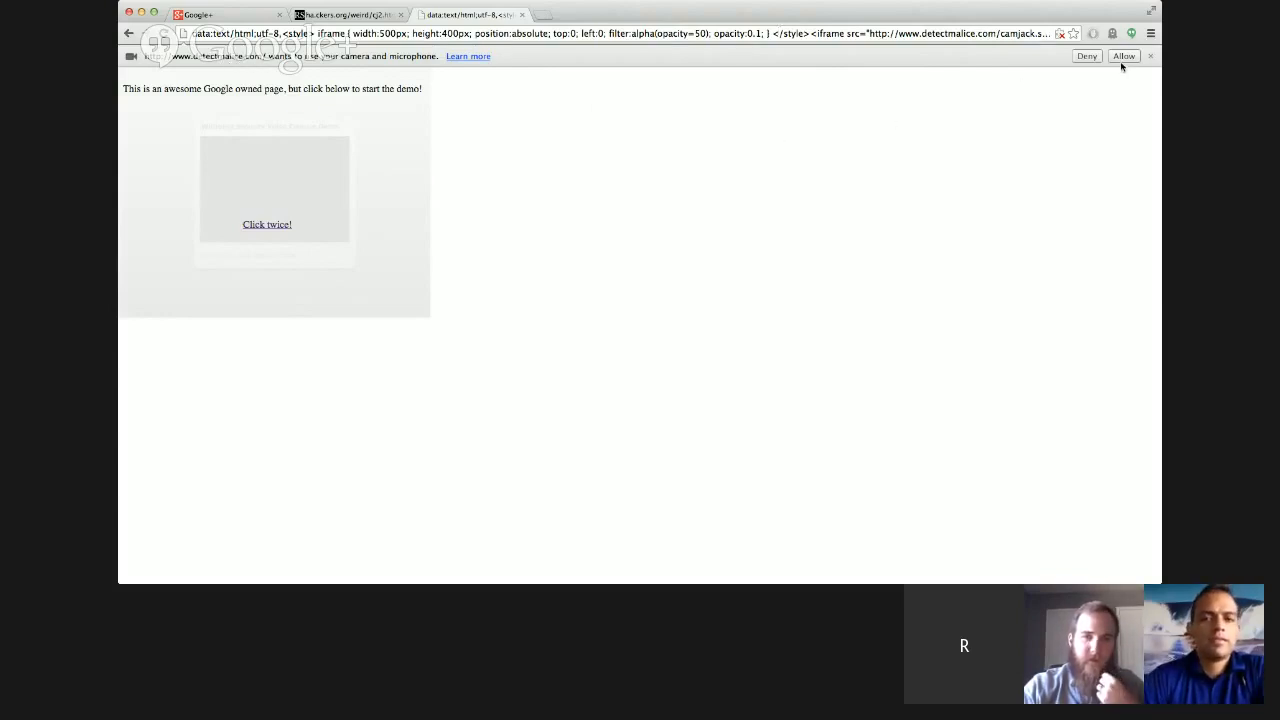
pyautogui.moveTo(1072, 116)
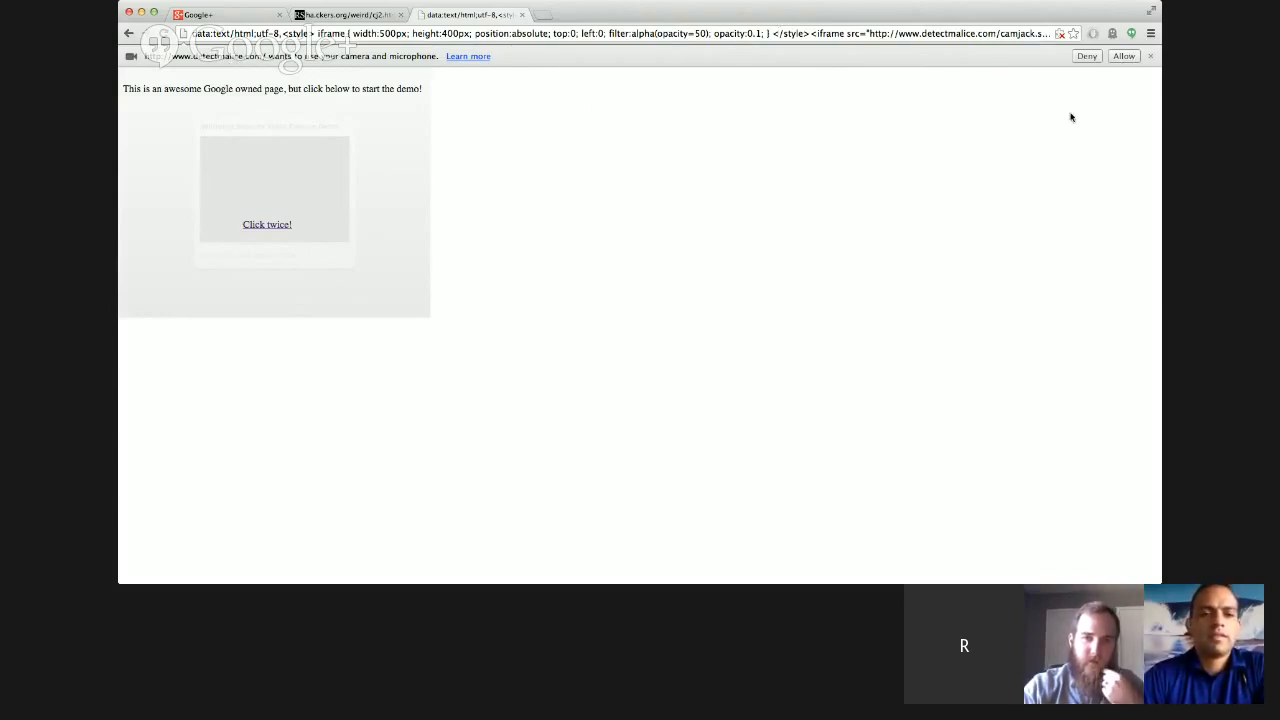
pyautogui.moveTo(780, 200)
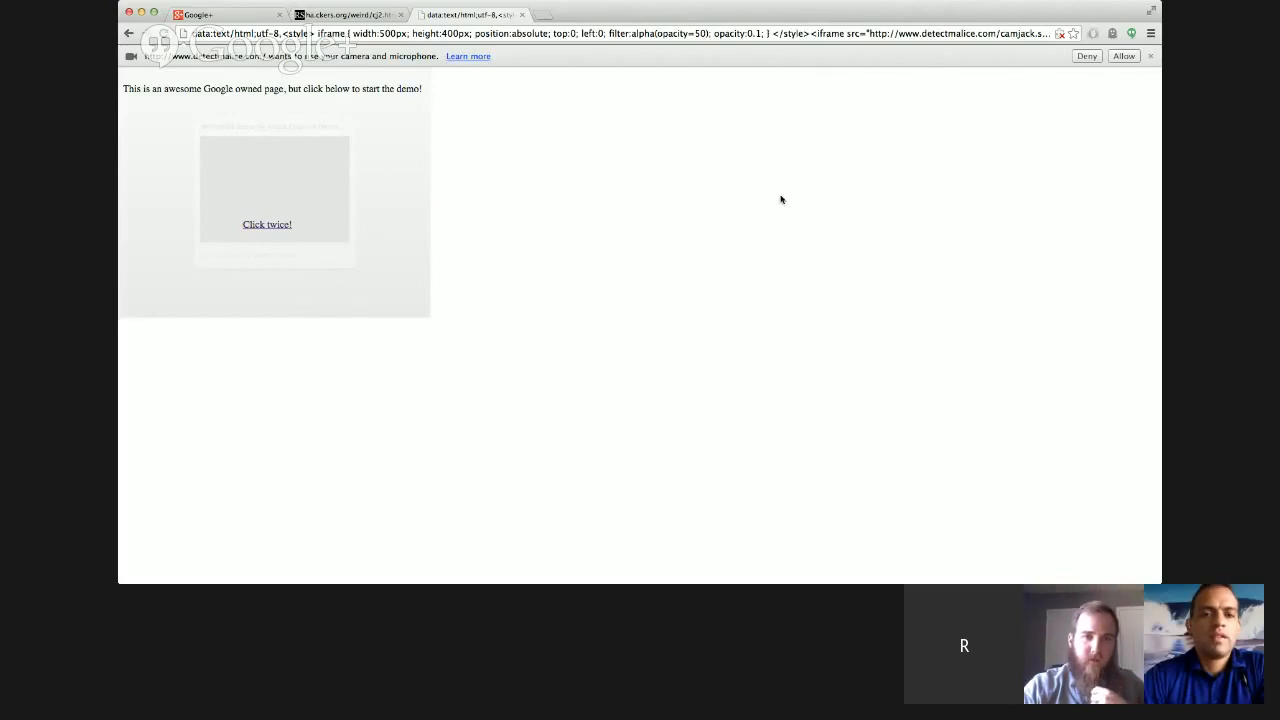
pyautogui.moveTo(716, 198)
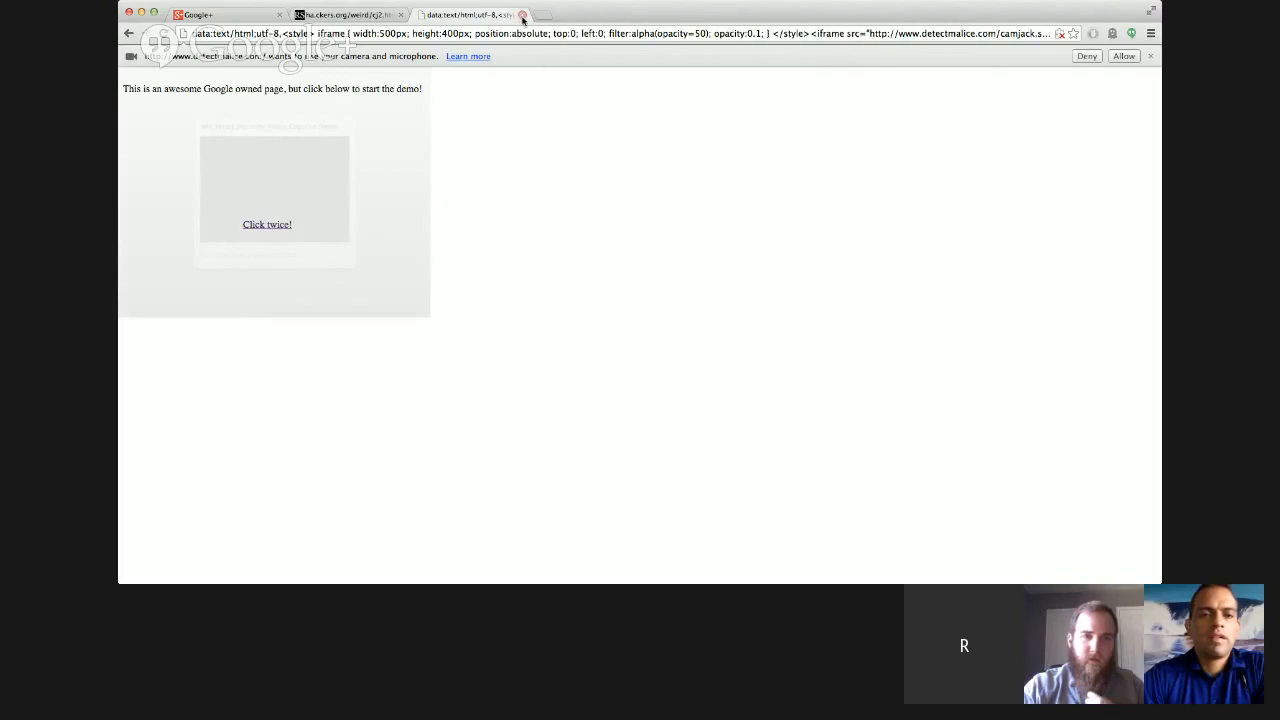
# Close the demo tab and, in the ha.ckers.org page source, highlight the Google address and the data URL it redirects to.
pyautogui.click(520, 14)
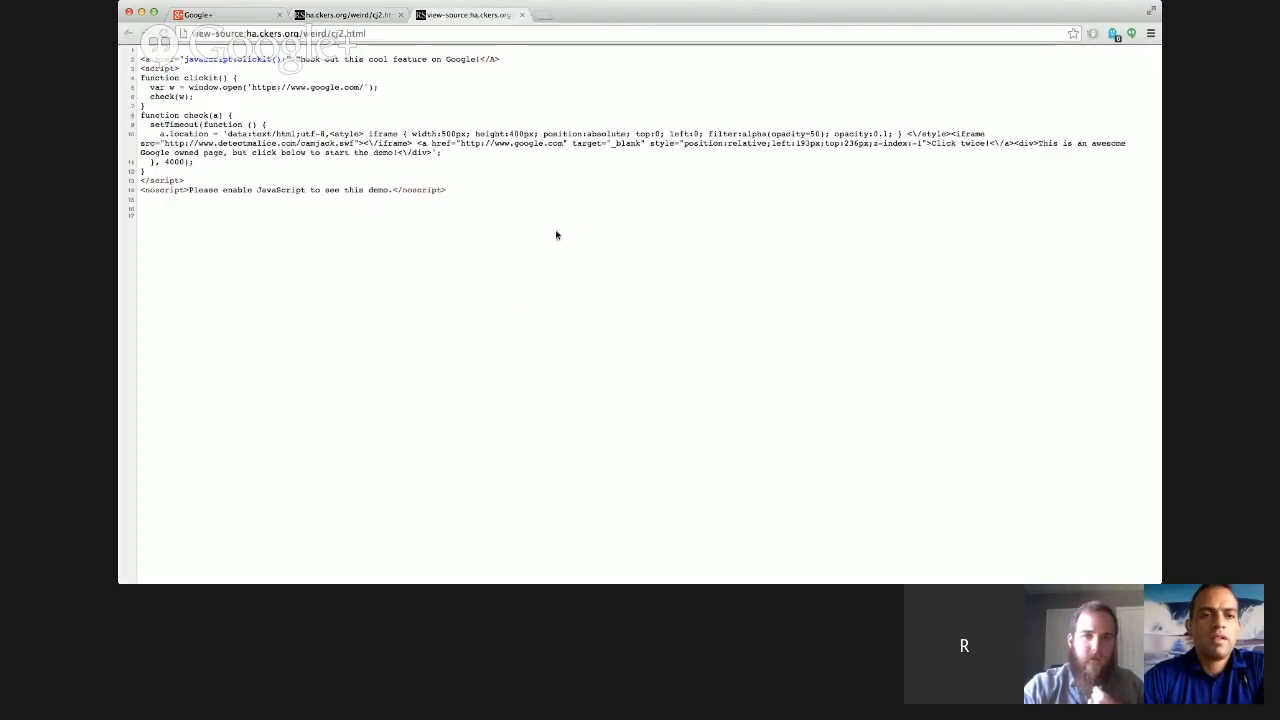
pyautogui.moveTo(248, 76)
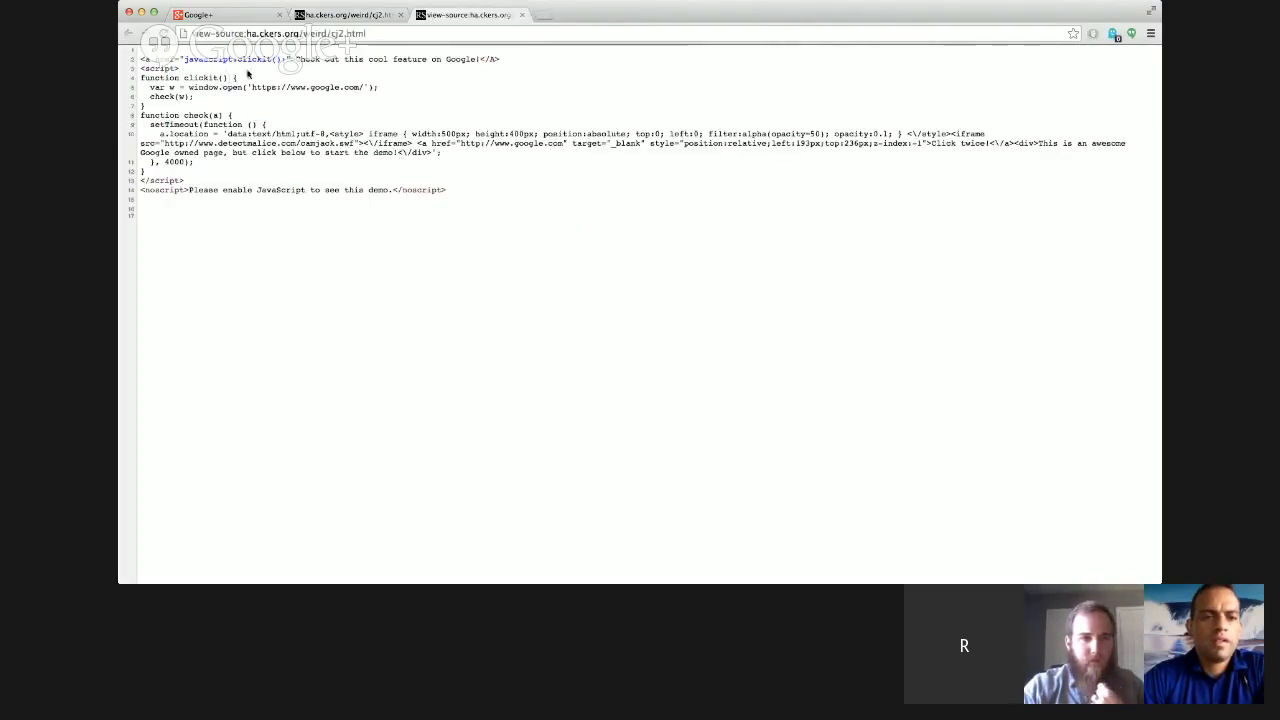
pyautogui.moveTo(262, 76)
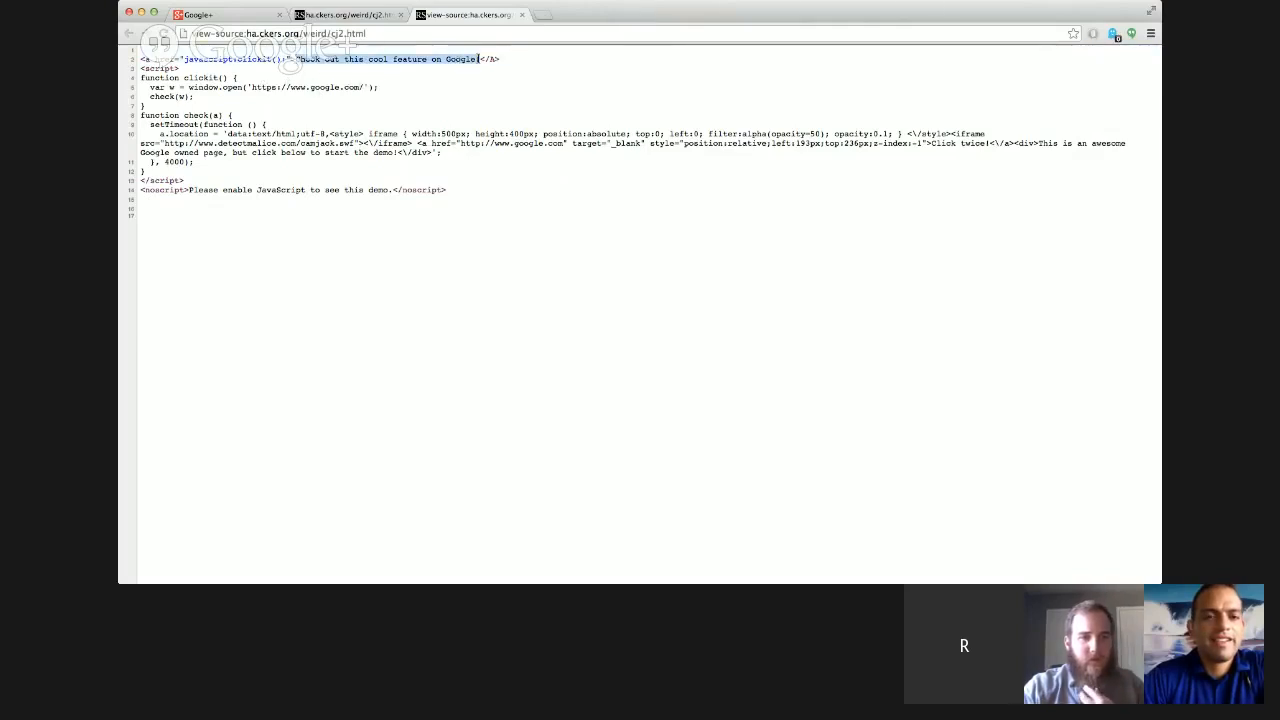
pyautogui.moveTo(266, 62)
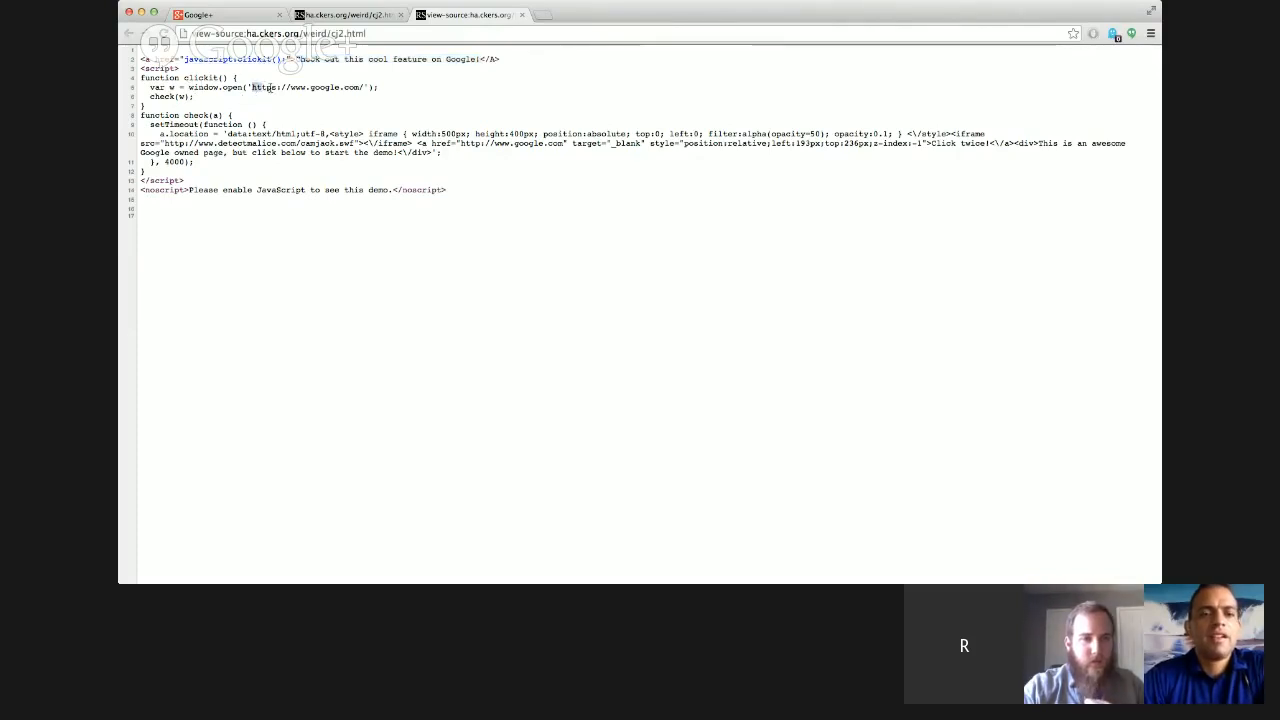
pyautogui.doubleClick(310, 88)
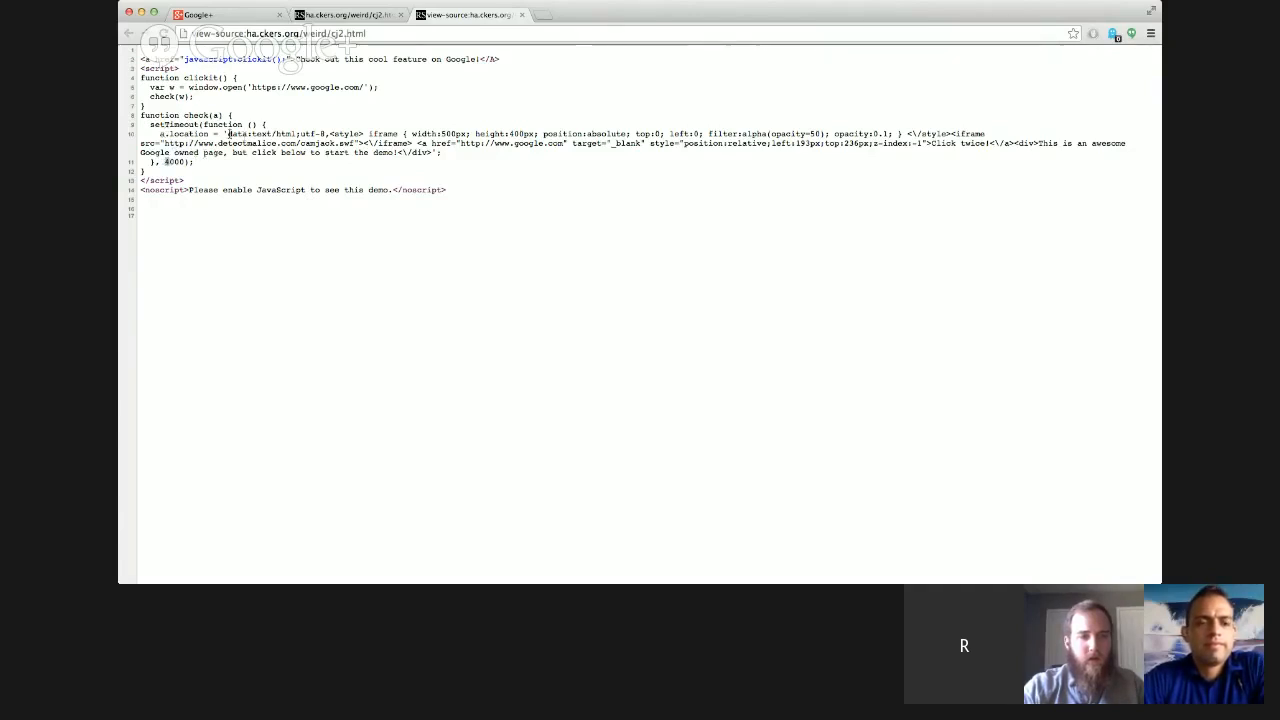
pyautogui.moveTo(228, 132); pyautogui.dragTo(430, 152)
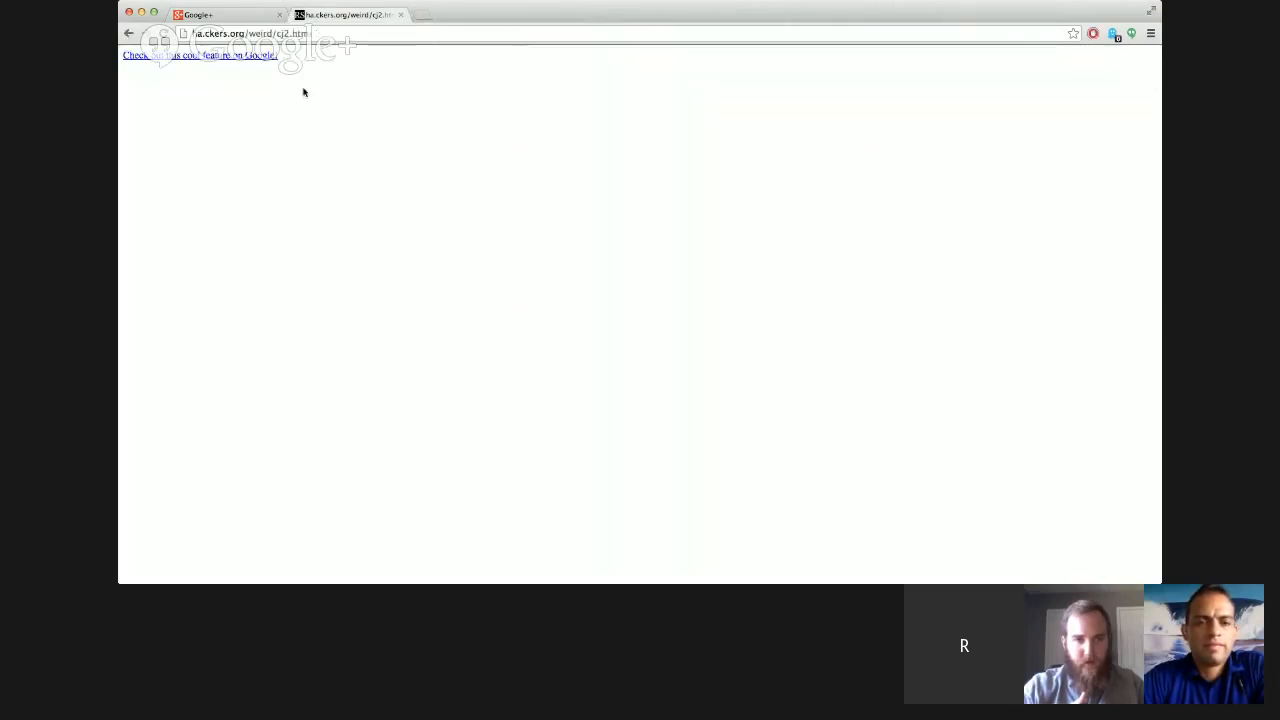
# Relaunch the demo from the cool-feature link and start the 'Click twice!' trap again.
pyautogui.click(470, 14)
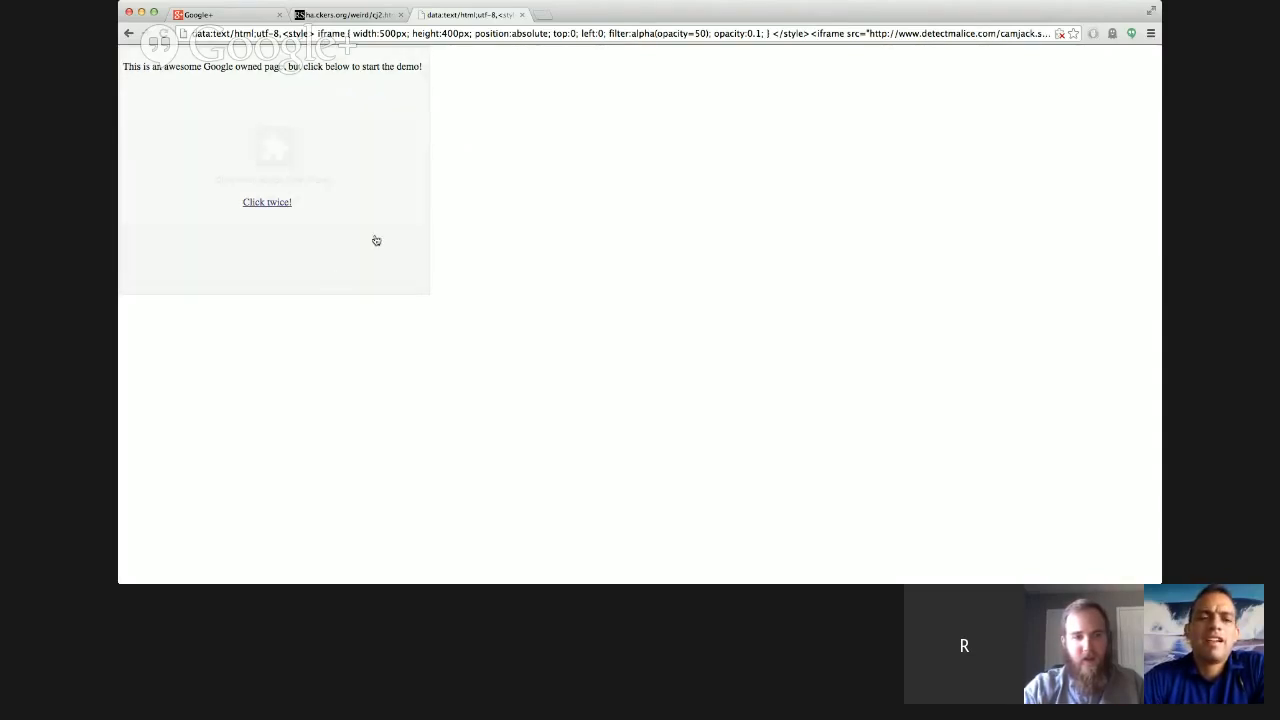
pyautogui.click(268, 200)
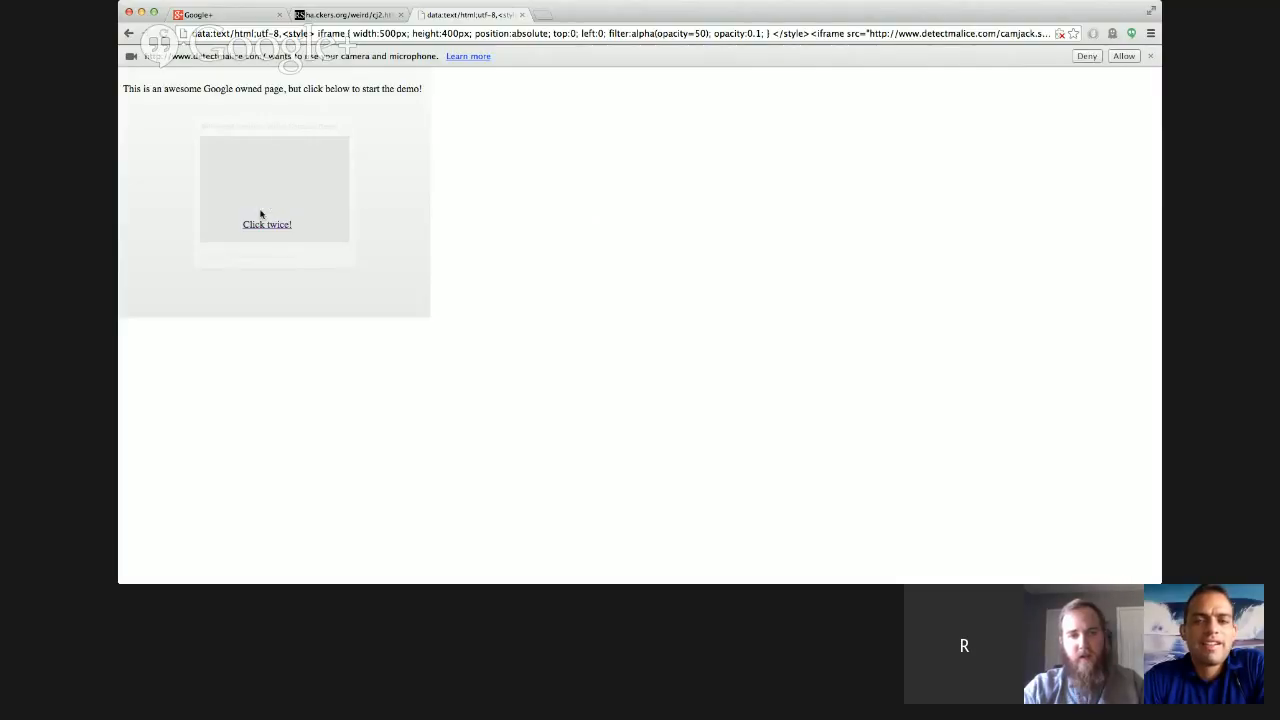
pyautogui.moveTo(792, 412)
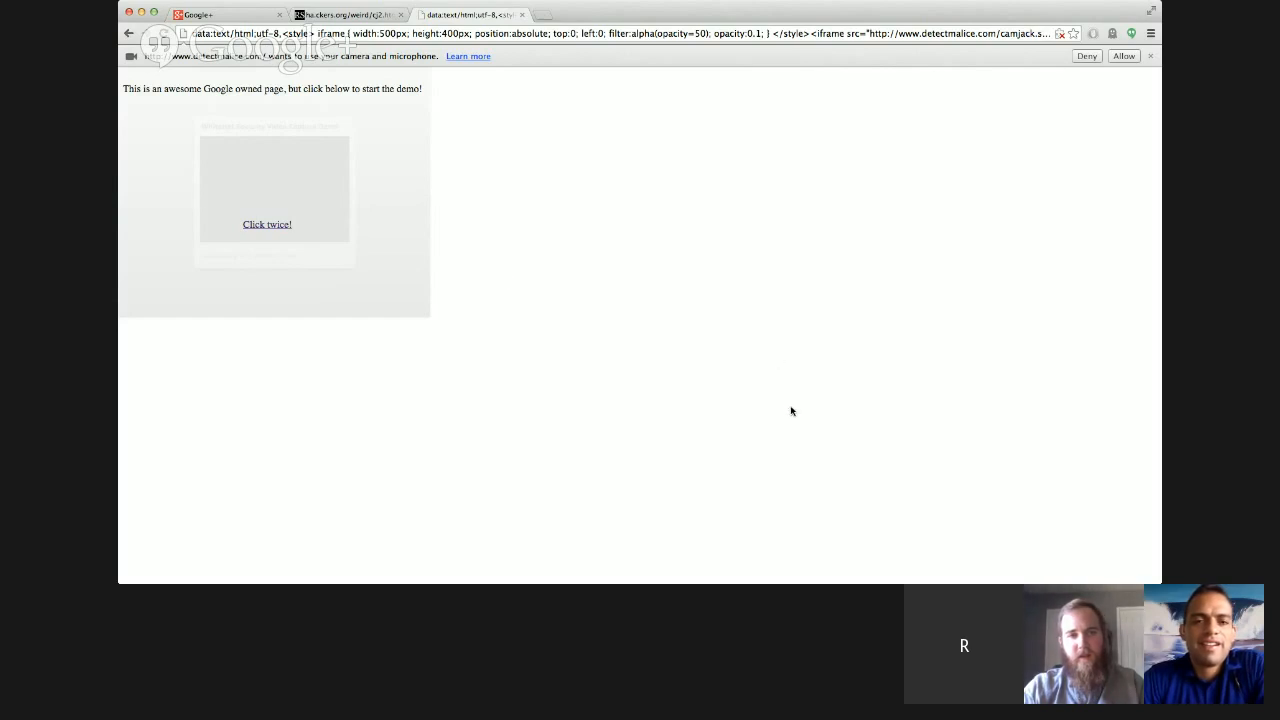